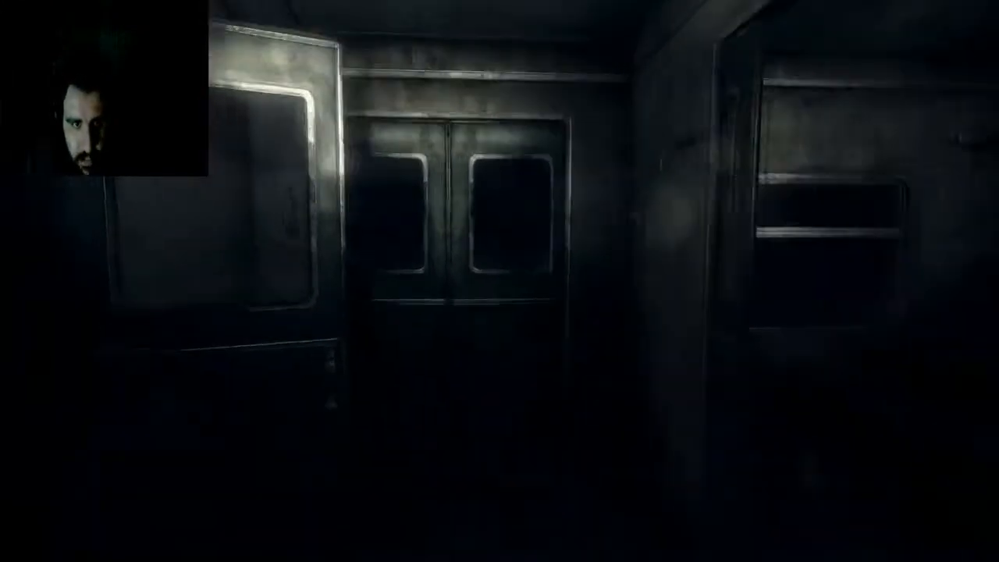
mouse_move(500, 281)
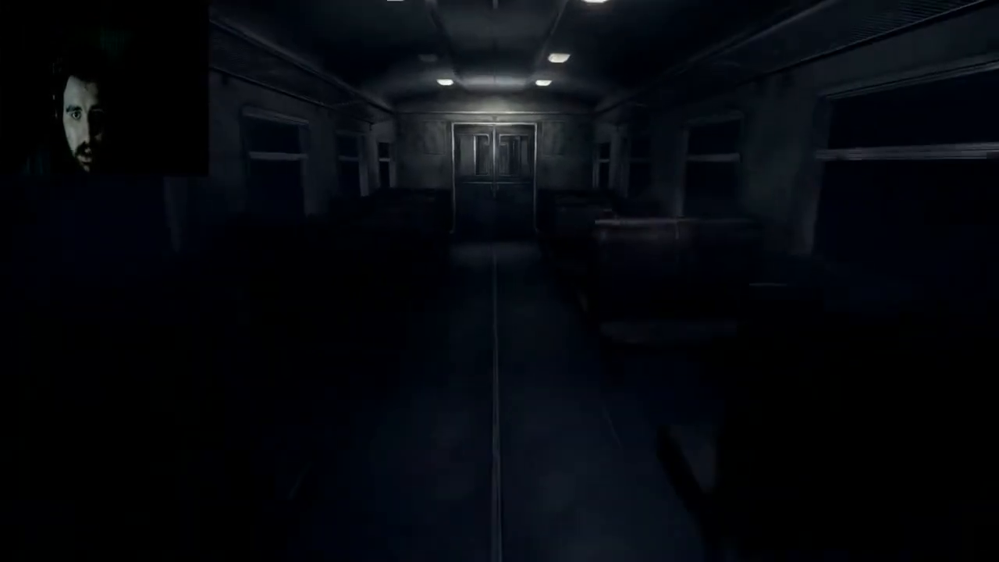
key("w")
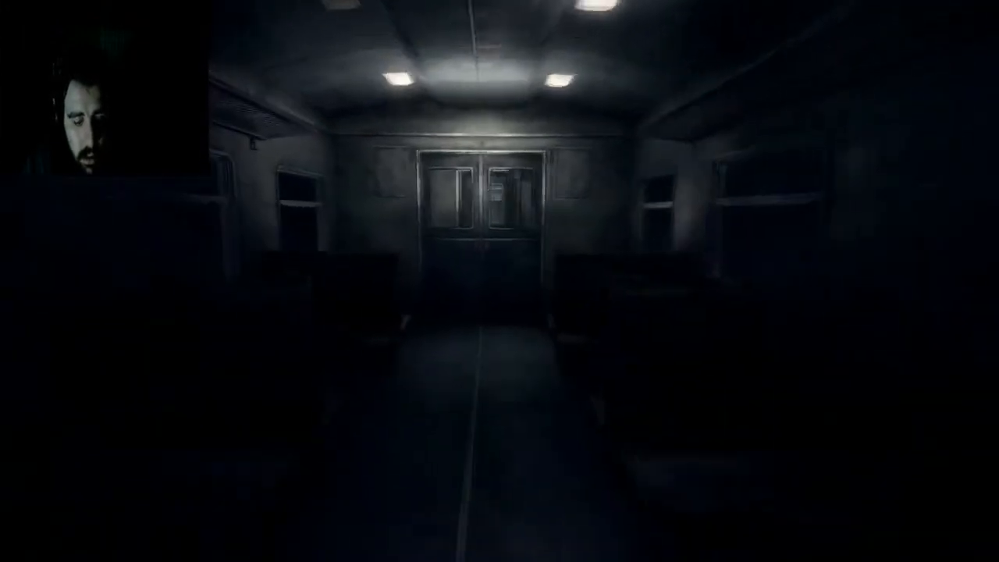
key("w")
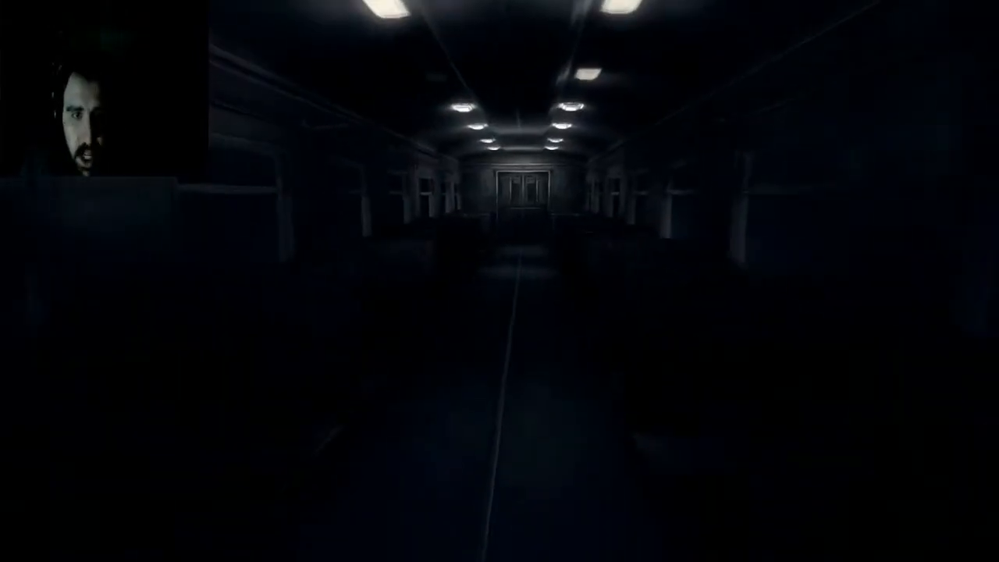
key("w")
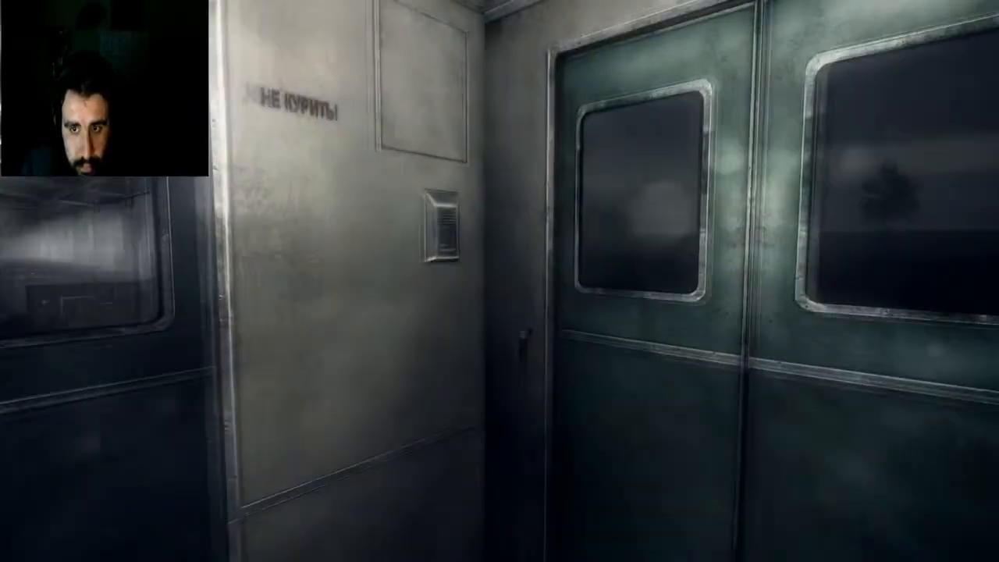
mouse_move(438, 219)
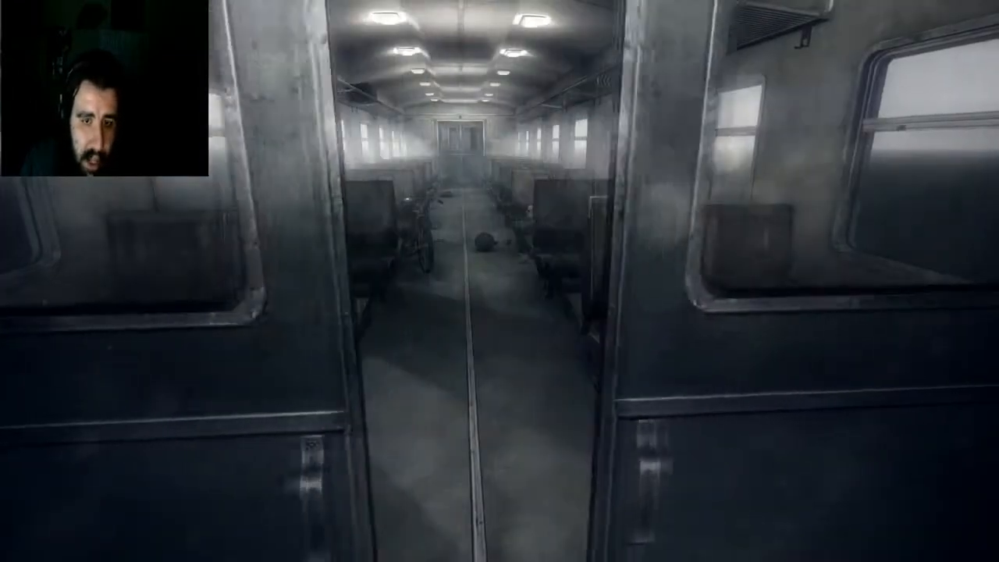
key("w")
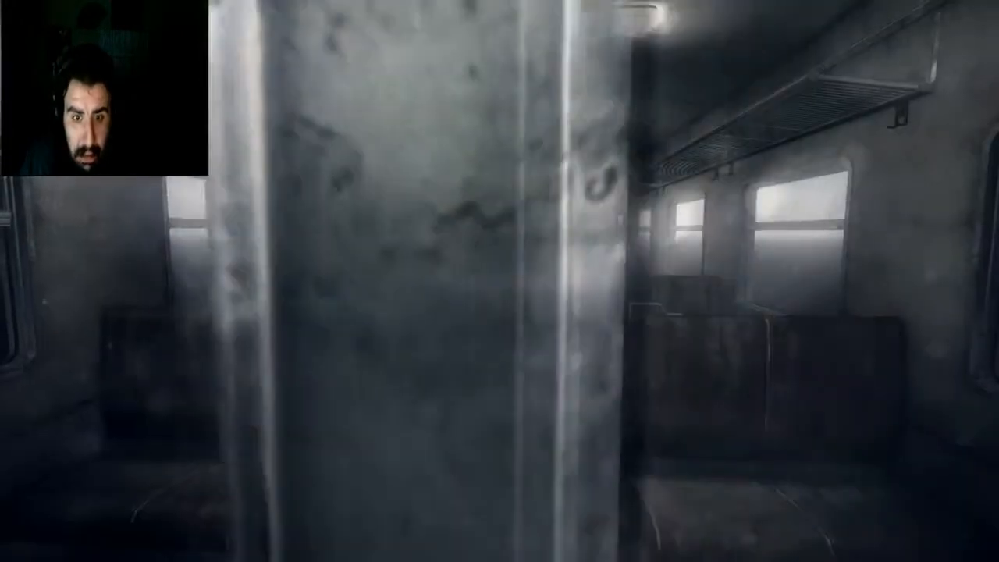
mouse_move(500, 281)
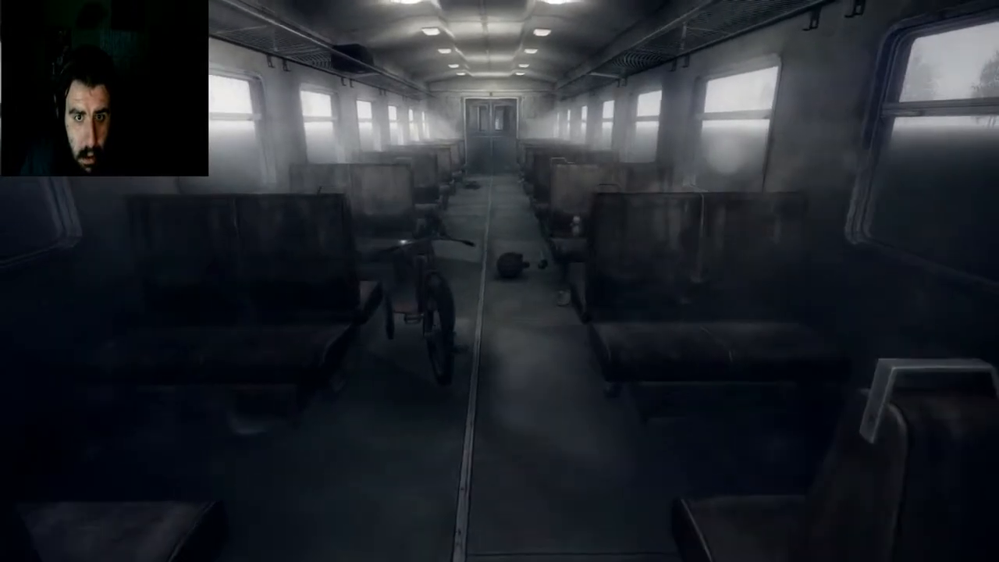
mouse_move(499, 281)
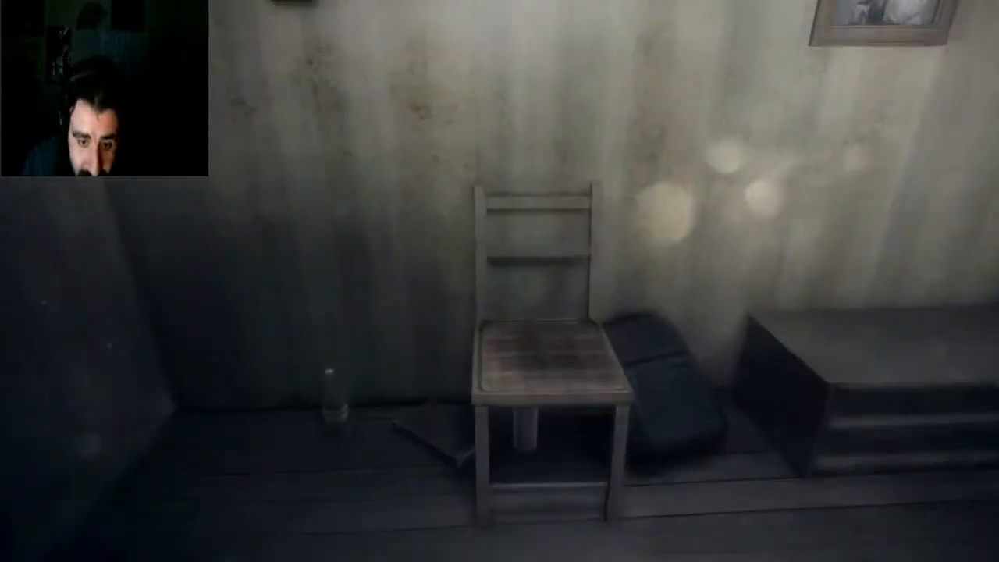
mouse_move(499, 281)
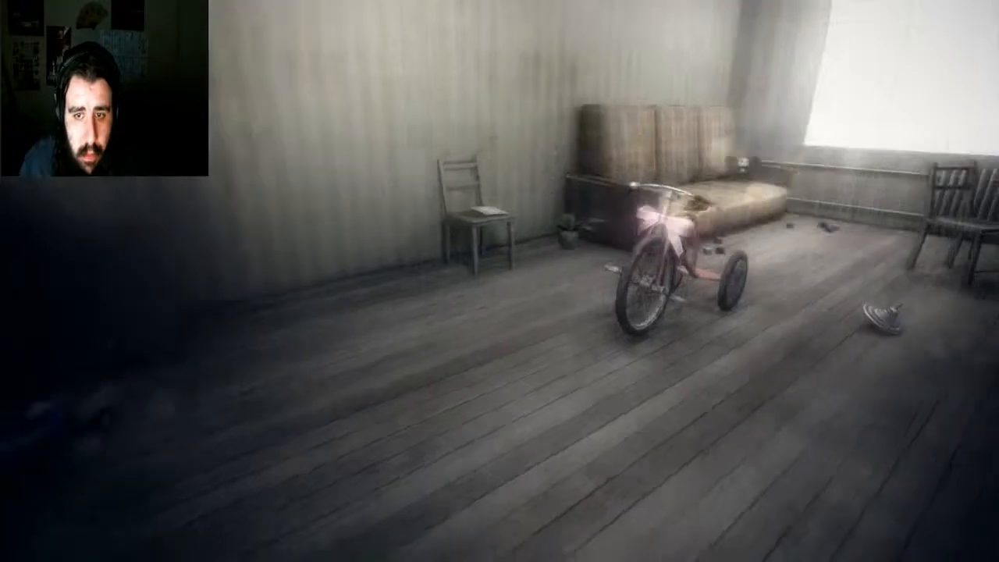
mouse_move(500, 281)
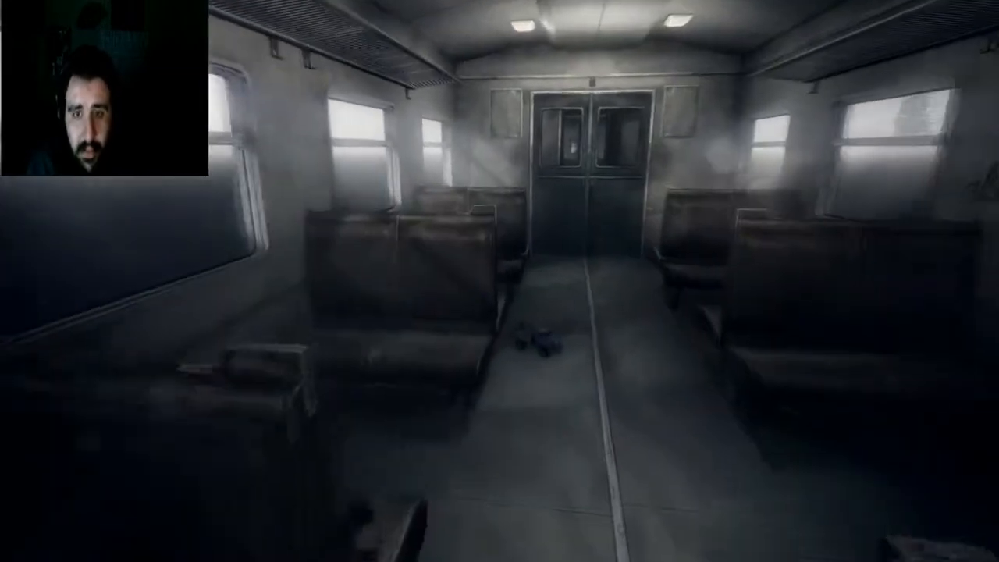
key("w")
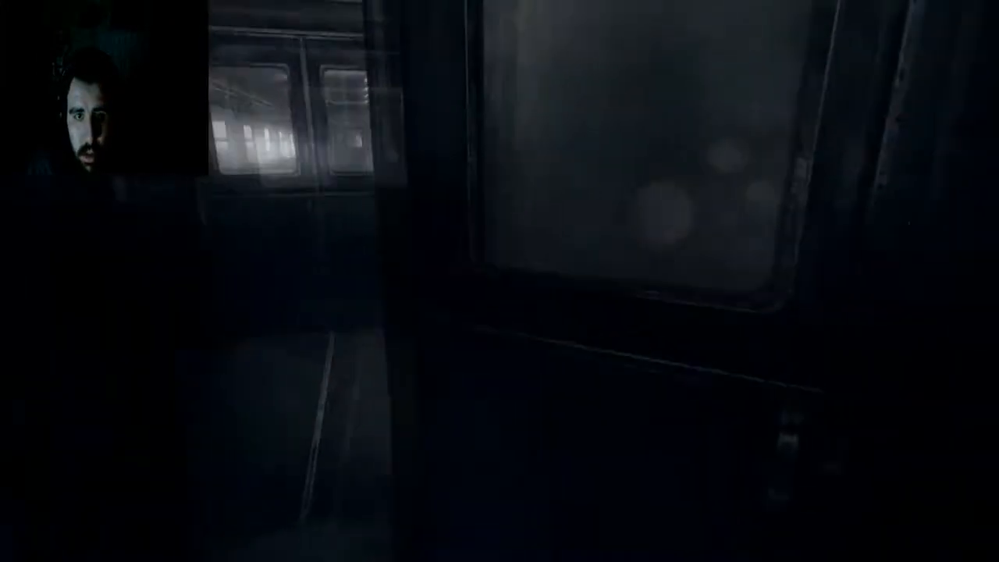
mouse_move(500, 281)
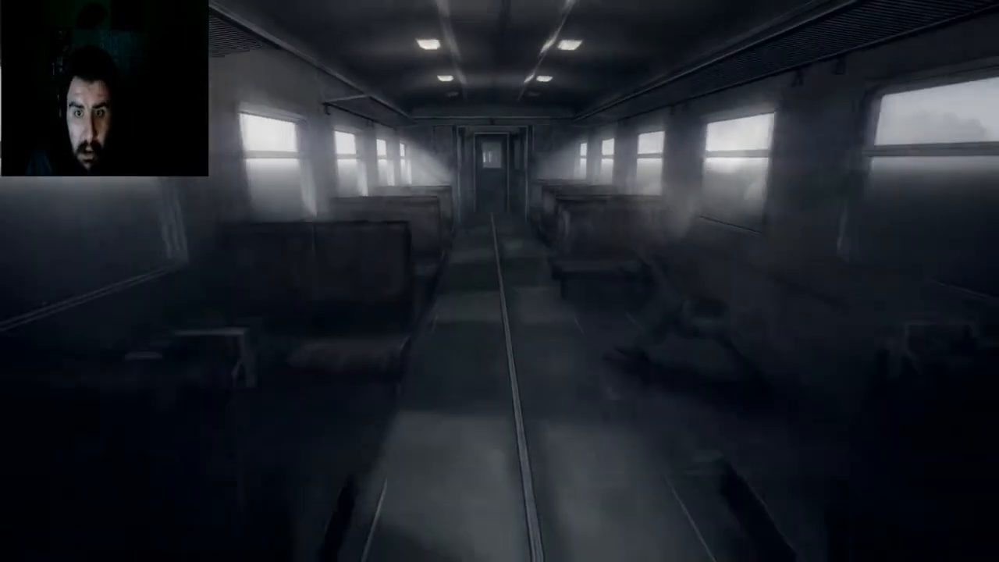
key("w")
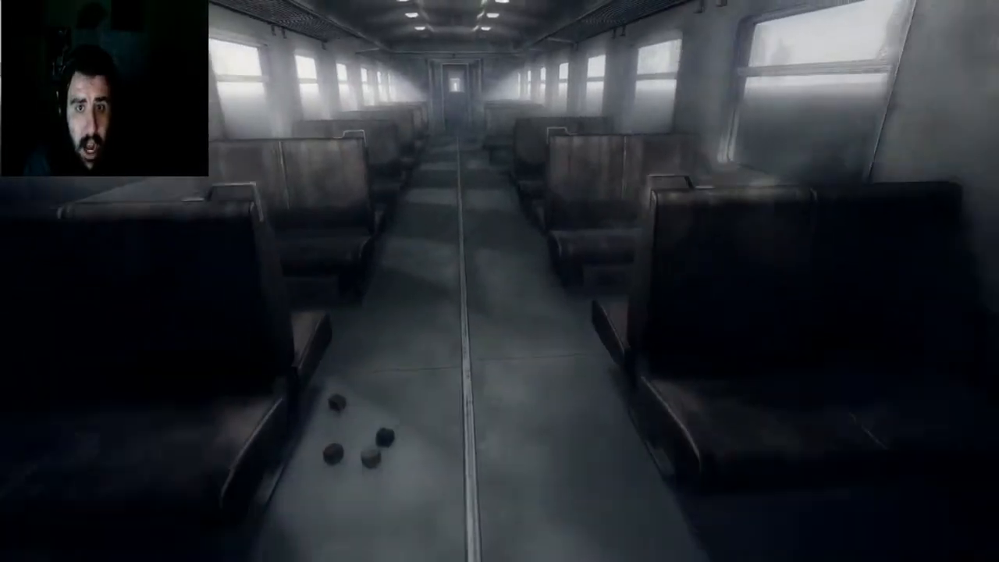
key("W")
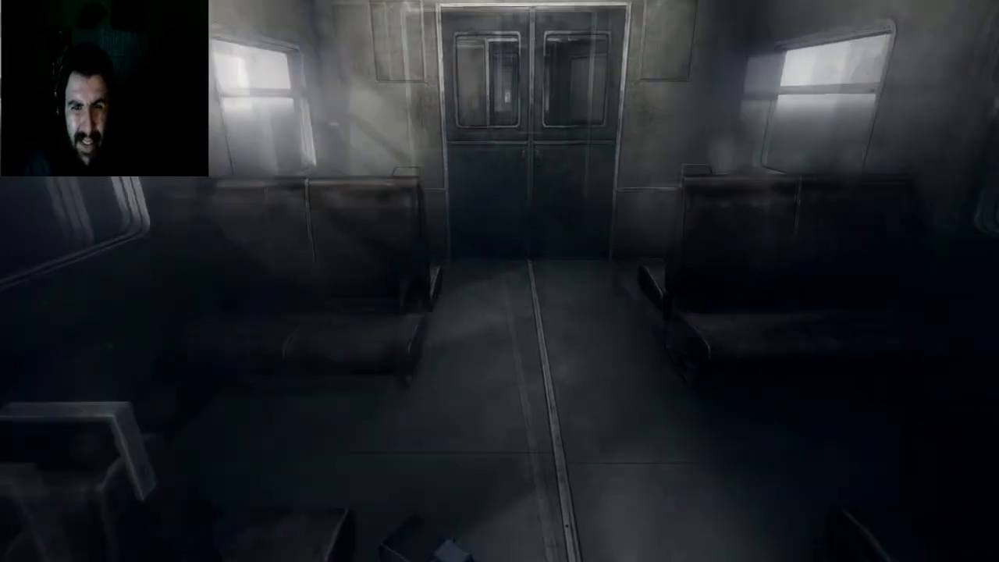
key("w")
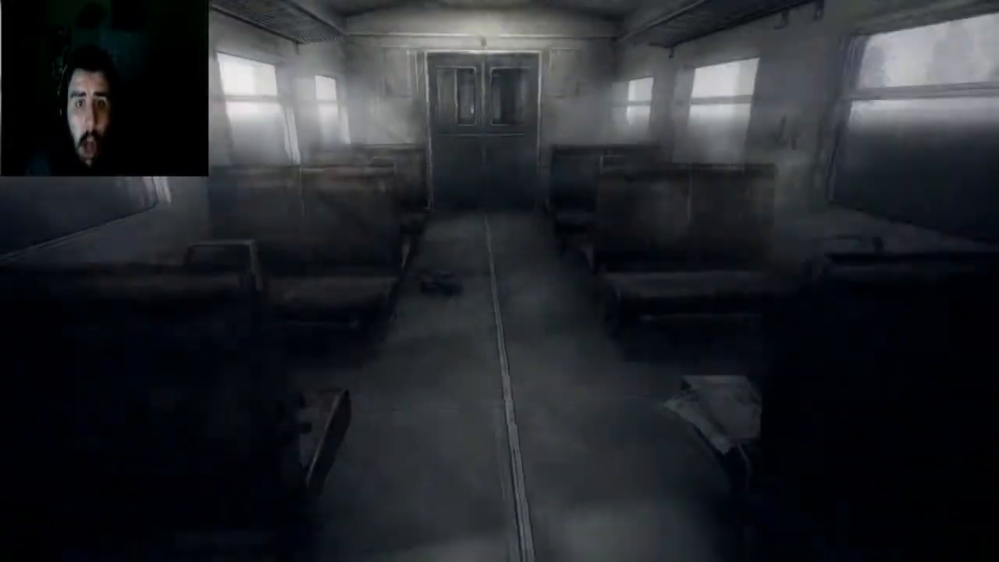
key("w")
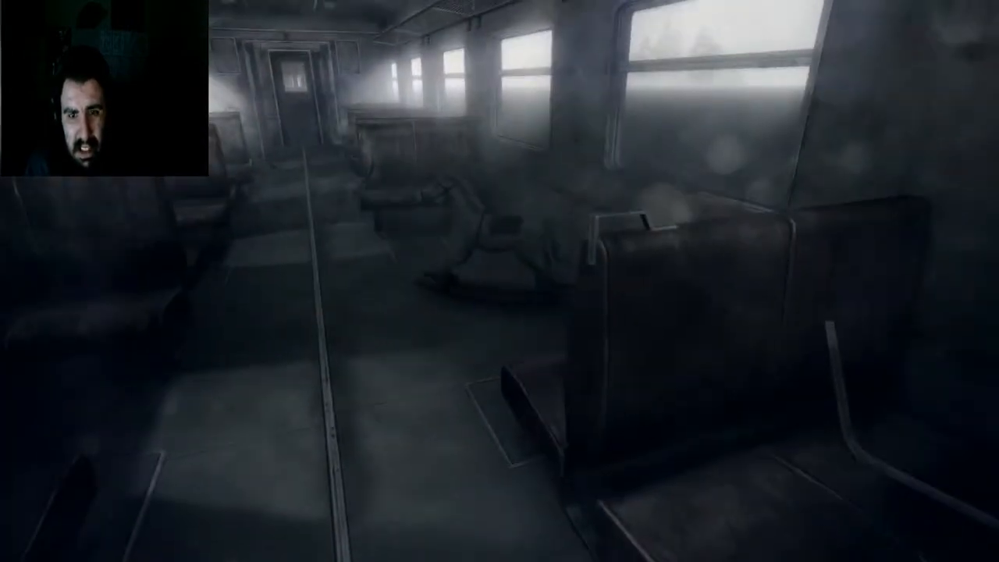
mouse_move(500, 281)
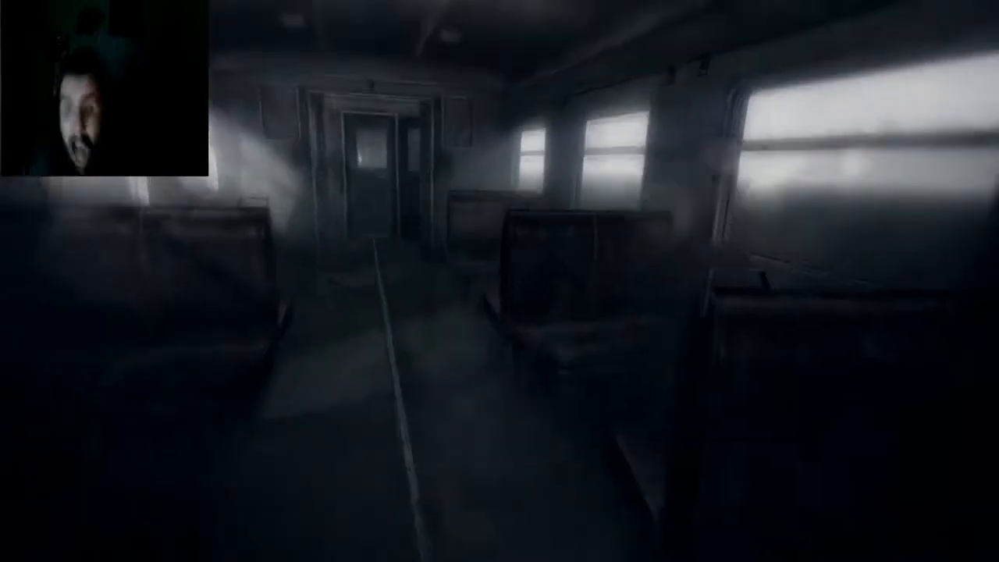
key("w")
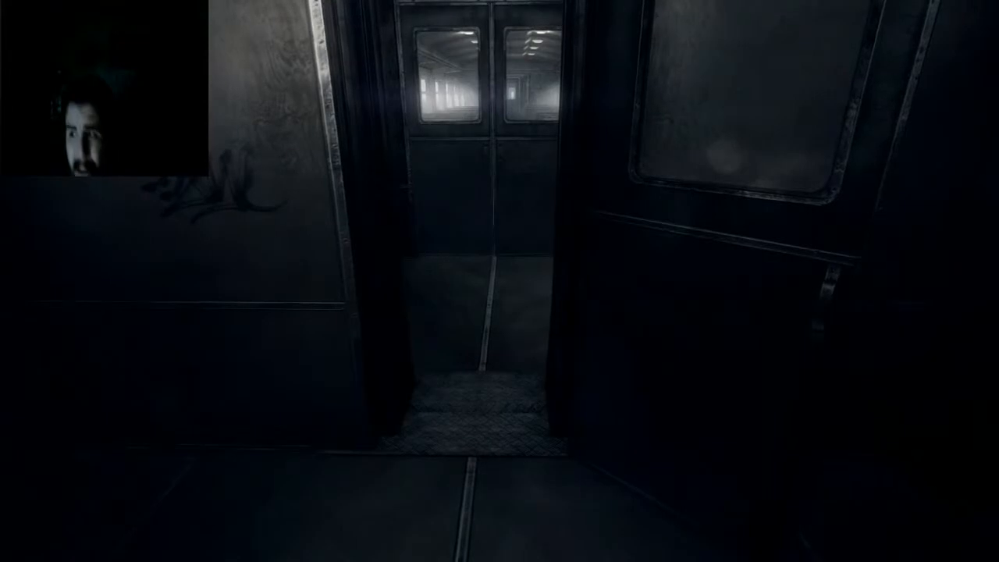
mouse_move(500, 281)
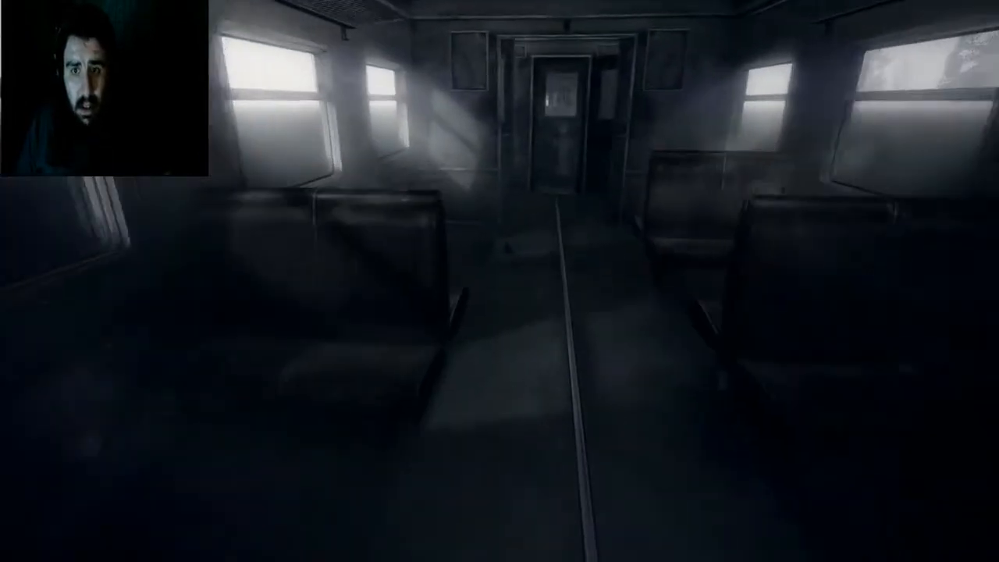
mouse_move(500, 281)
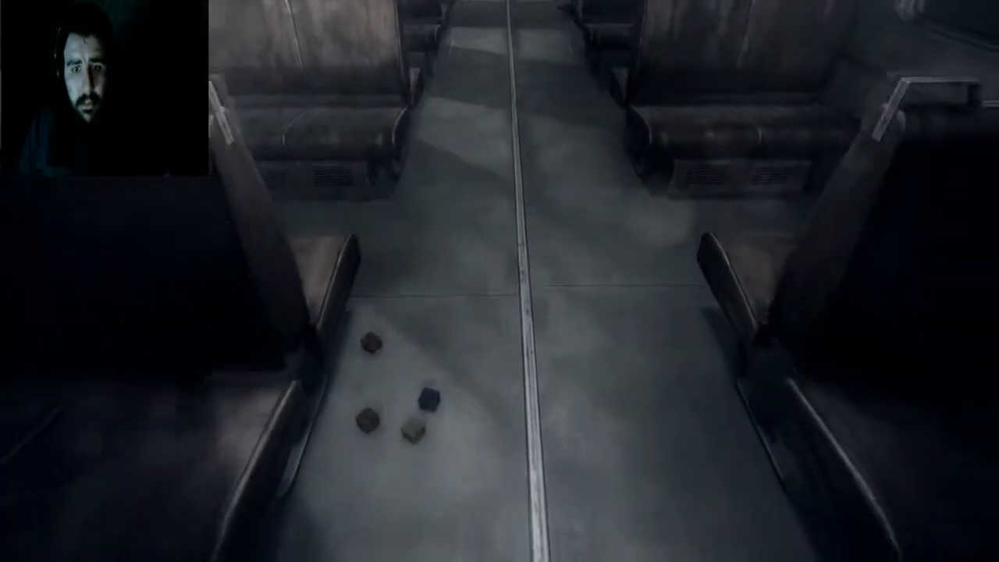
mouse_move(500, 281)
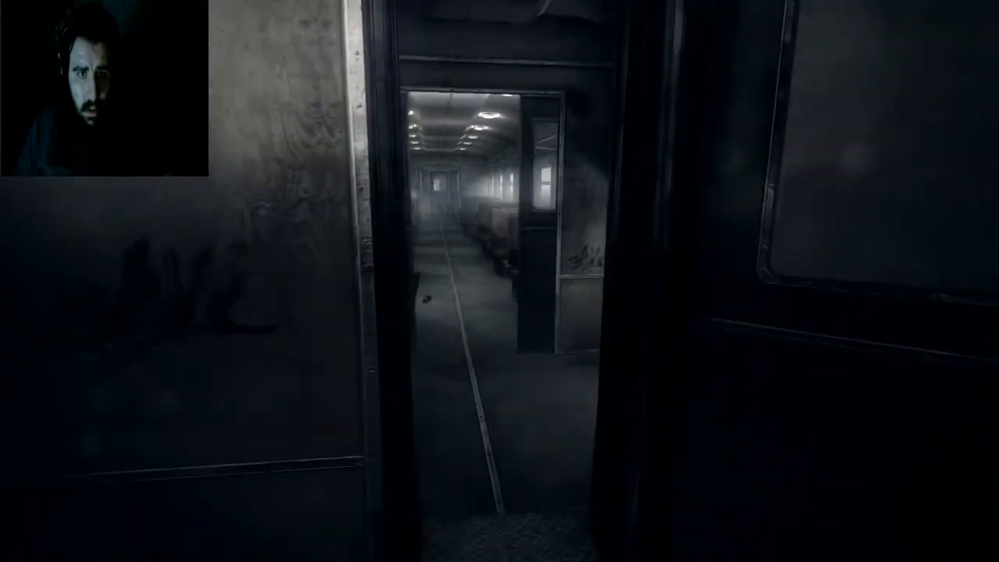
key("w")
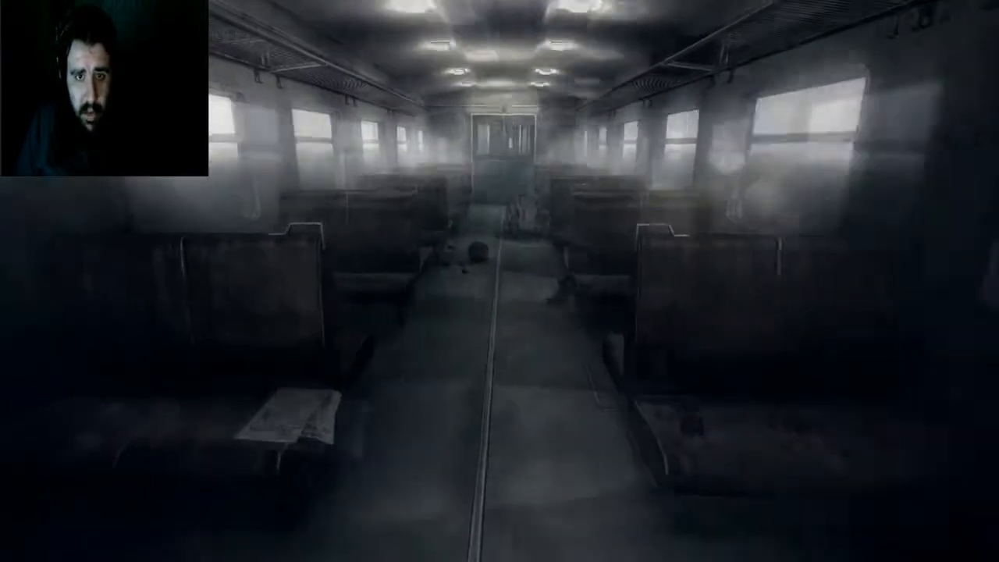
key("w")
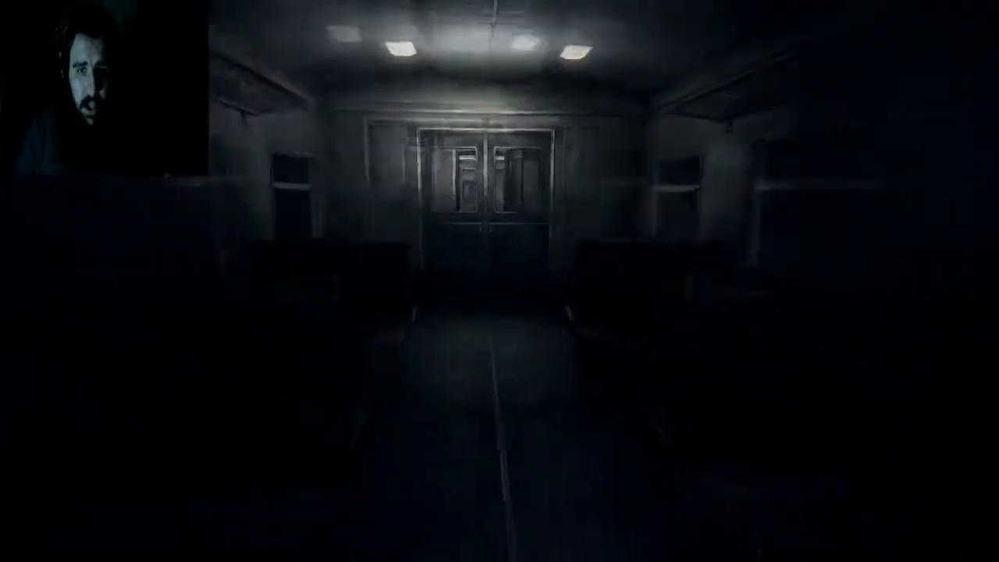
key("w")
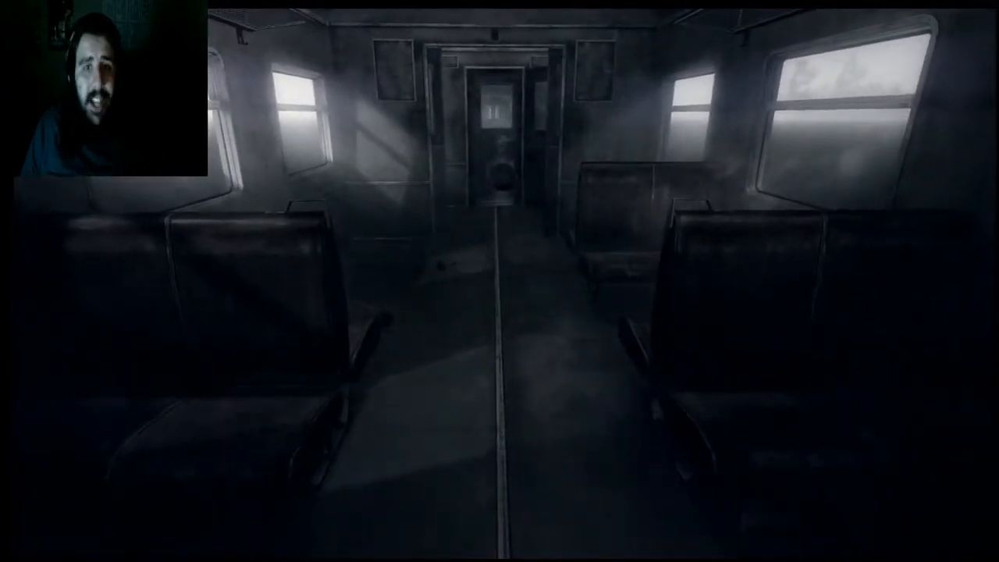
key("W")
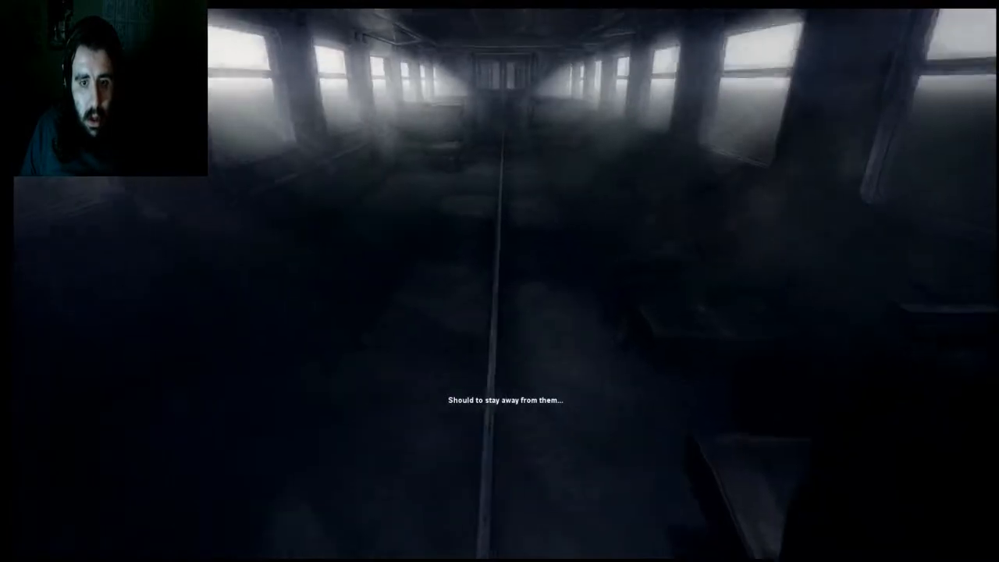
mouse_move(500, 281)
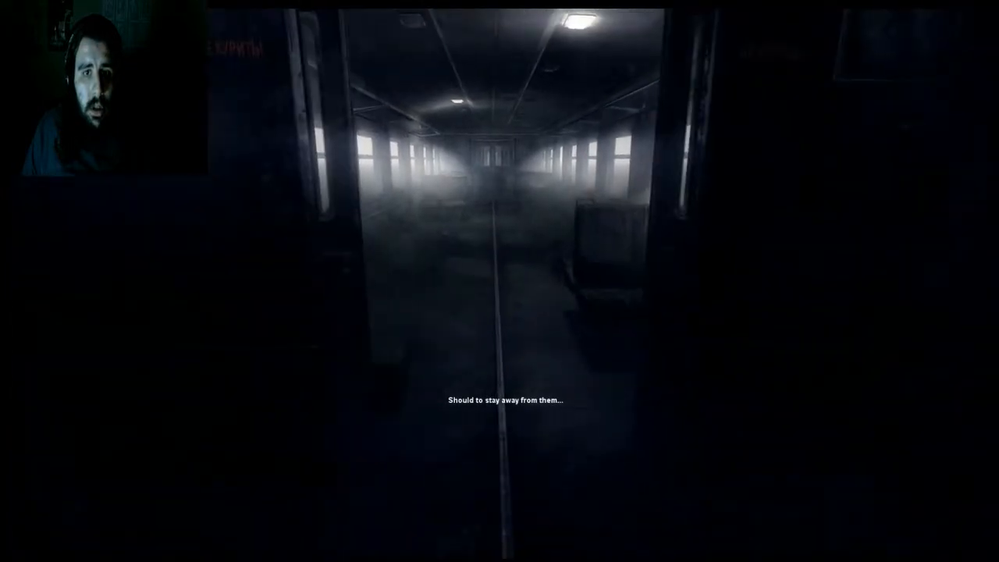
key("w")
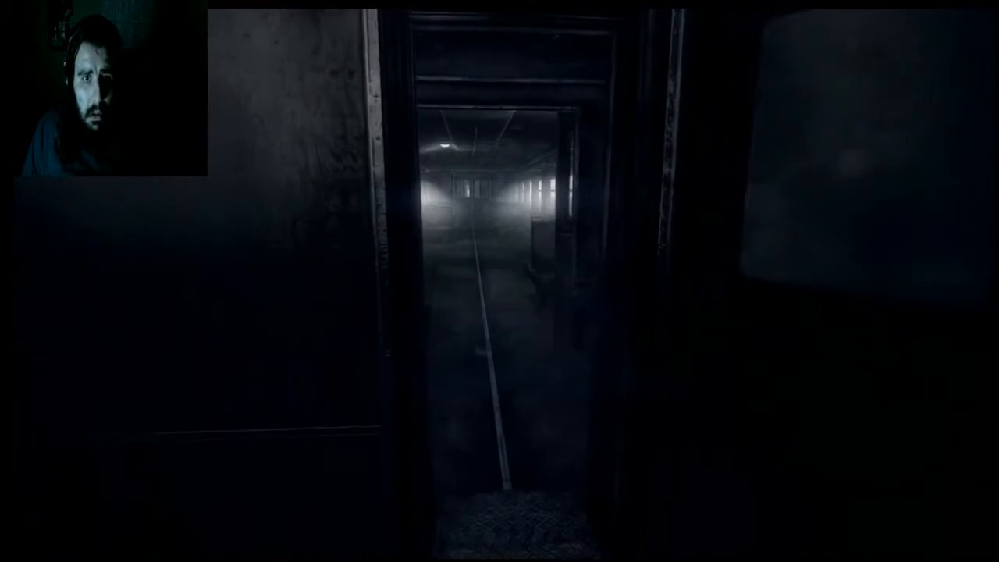
key("w")
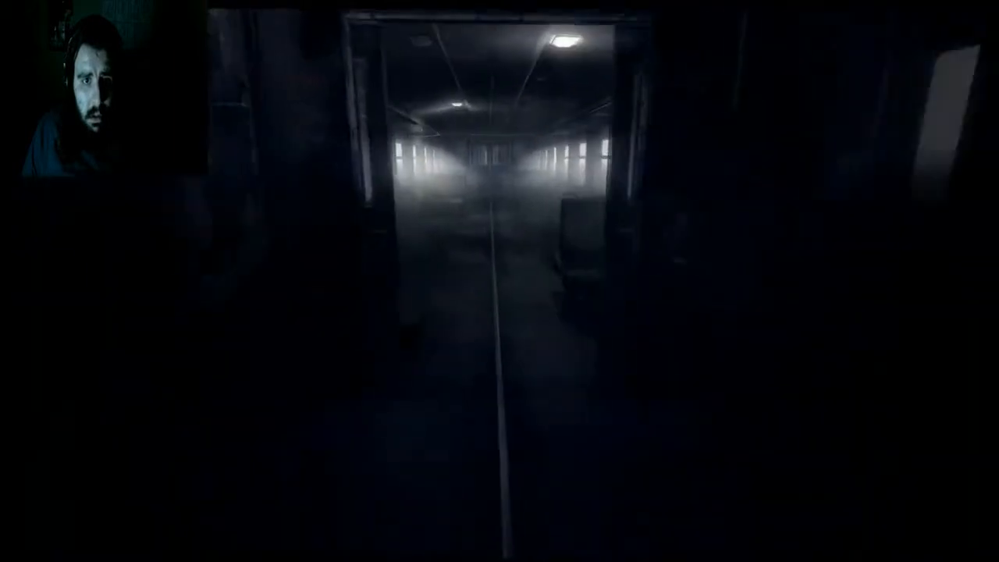
key("w")
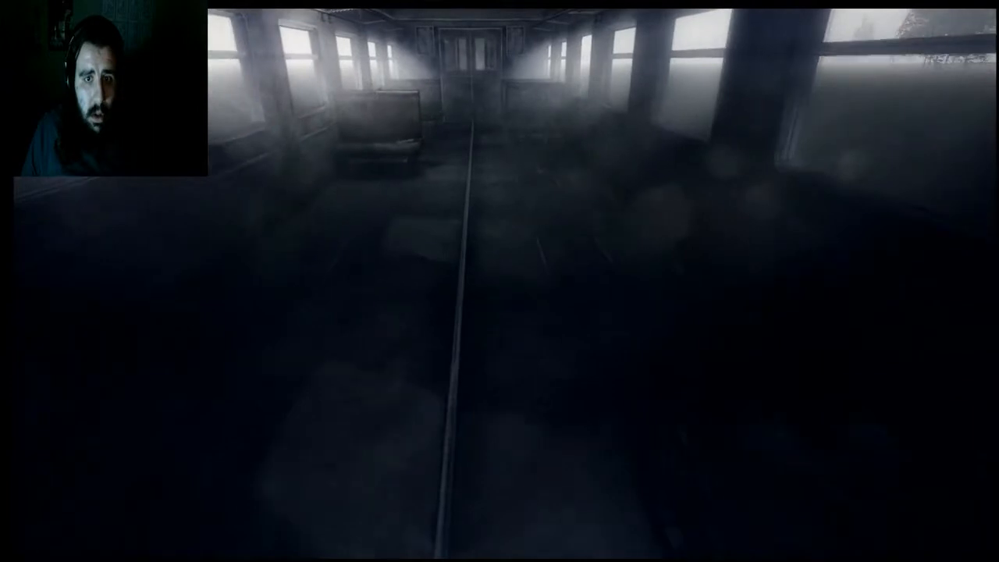
mouse_move(500, 281)
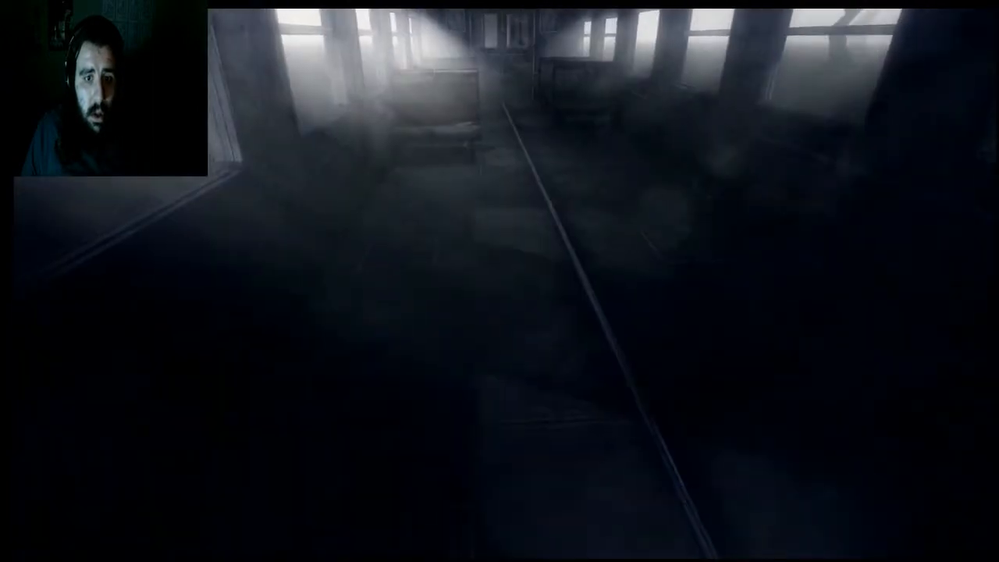
mouse_move(500, 281)
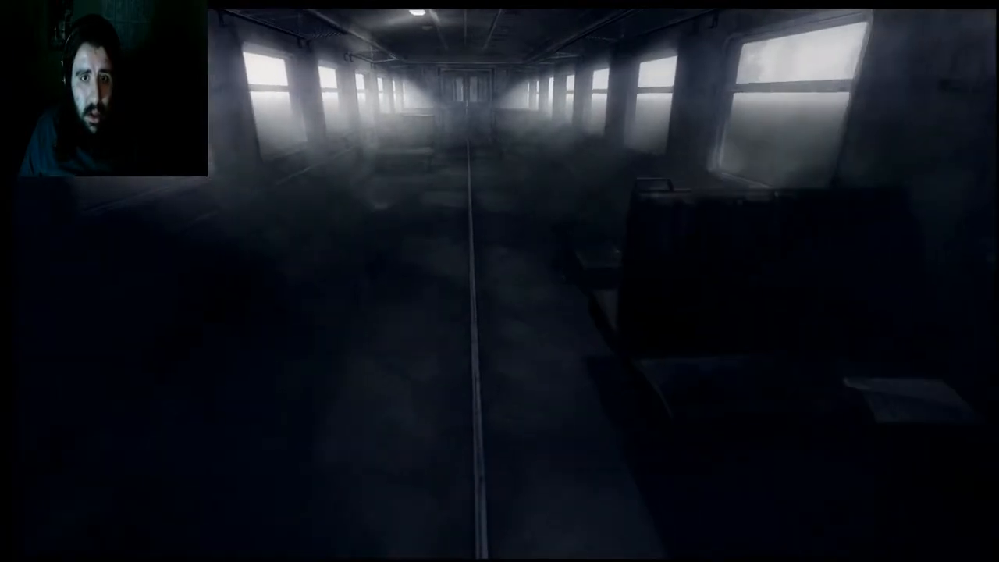
mouse_move(500, 282)
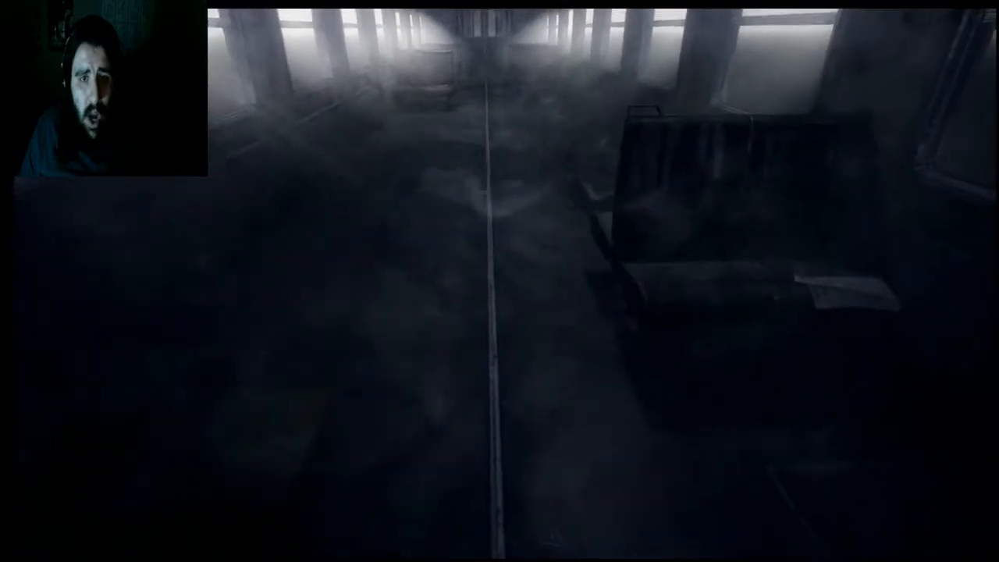
mouse_move(499, 281)
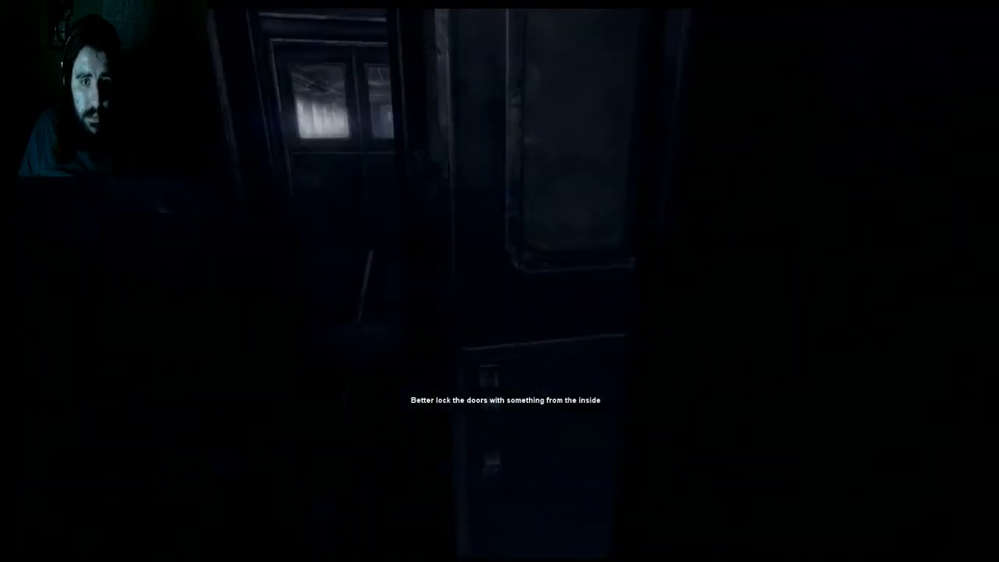
mouse_move(500, 281)
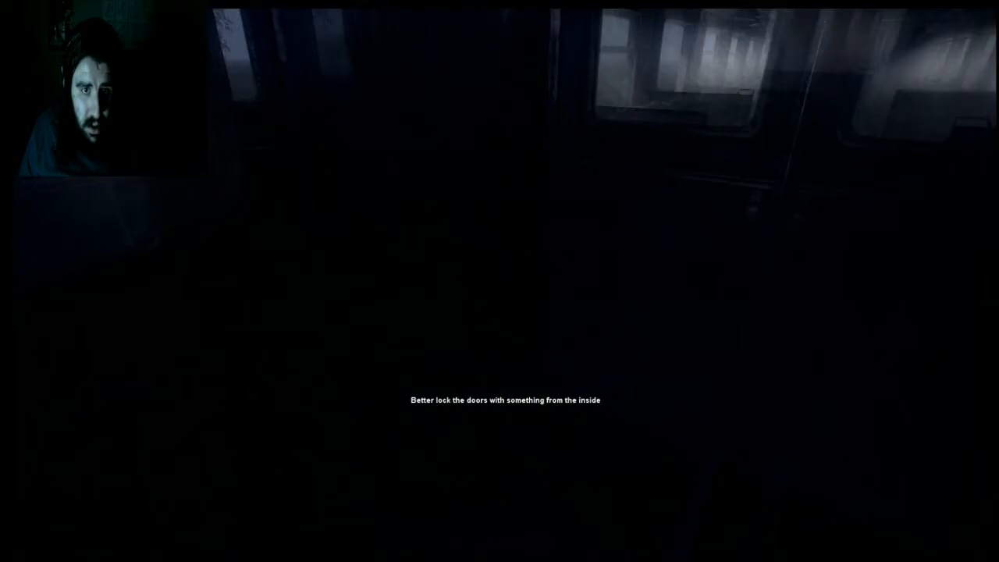
mouse_move(499, 281)
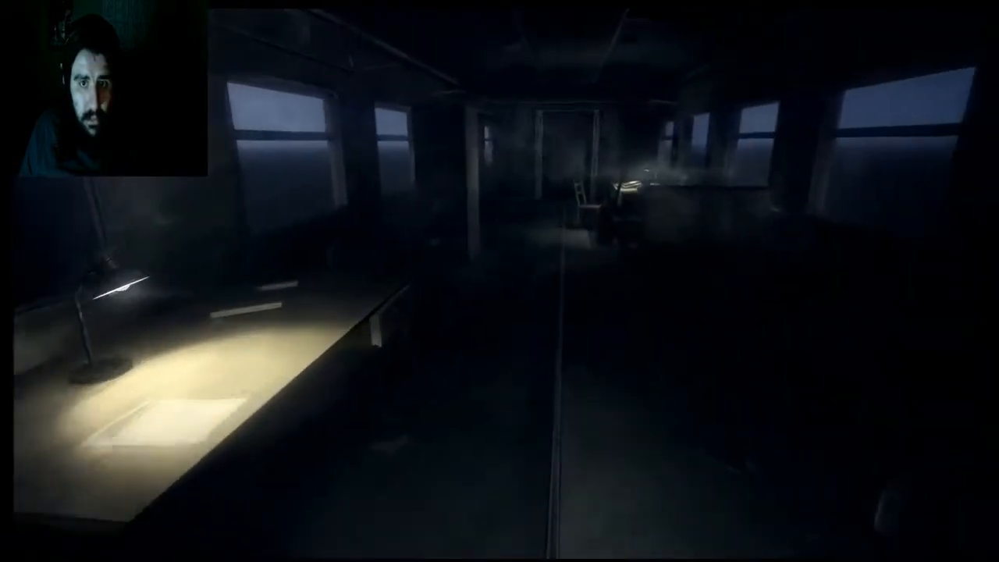
mouse_move(500, 281)
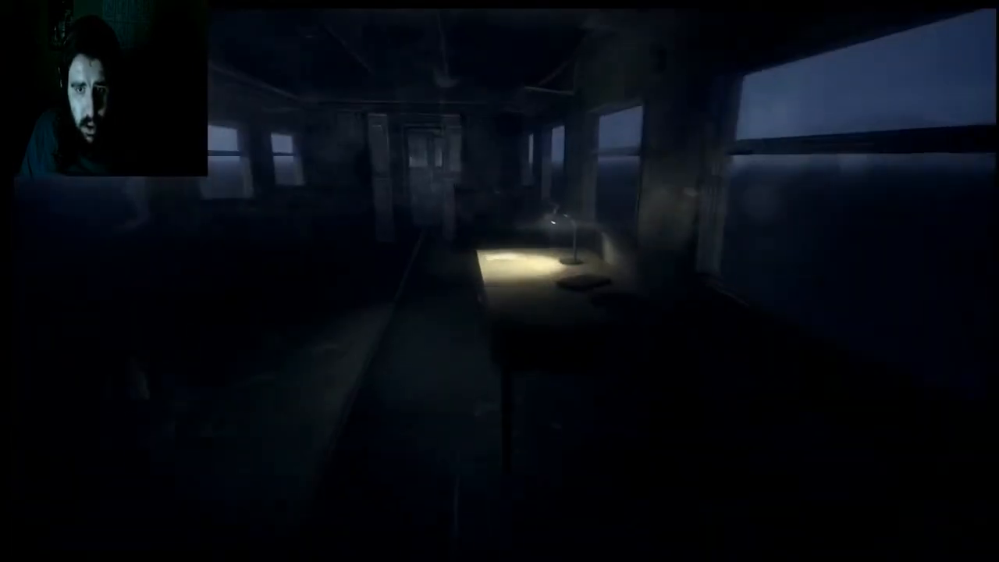
mouse_move(703, 282)
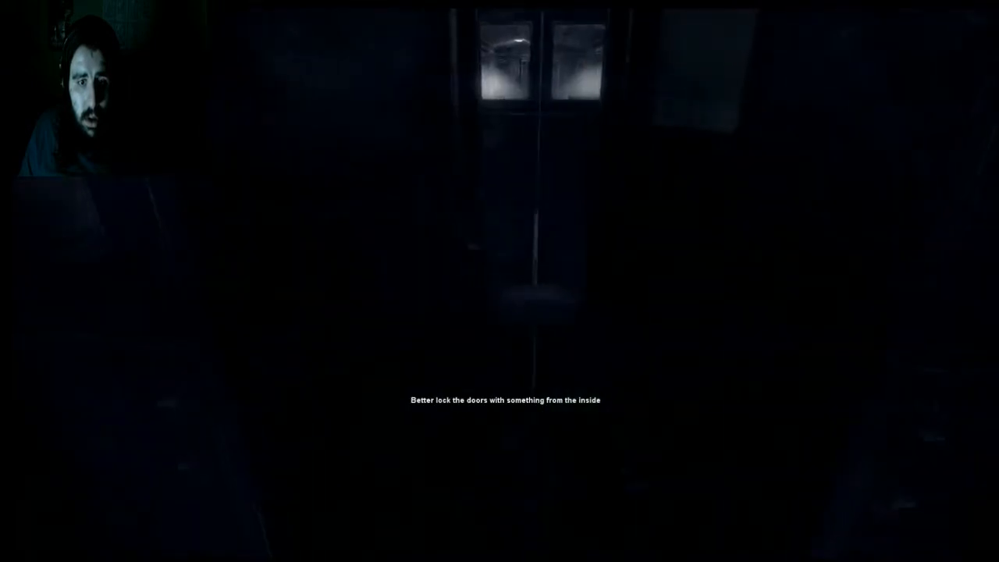
mouse_move(500, 282)
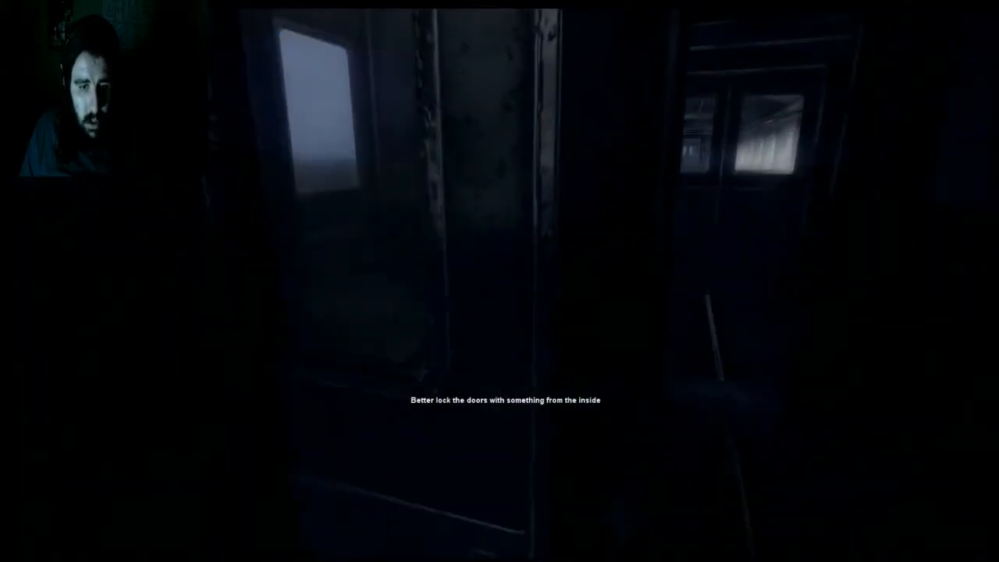
mouse_move(500, 281)
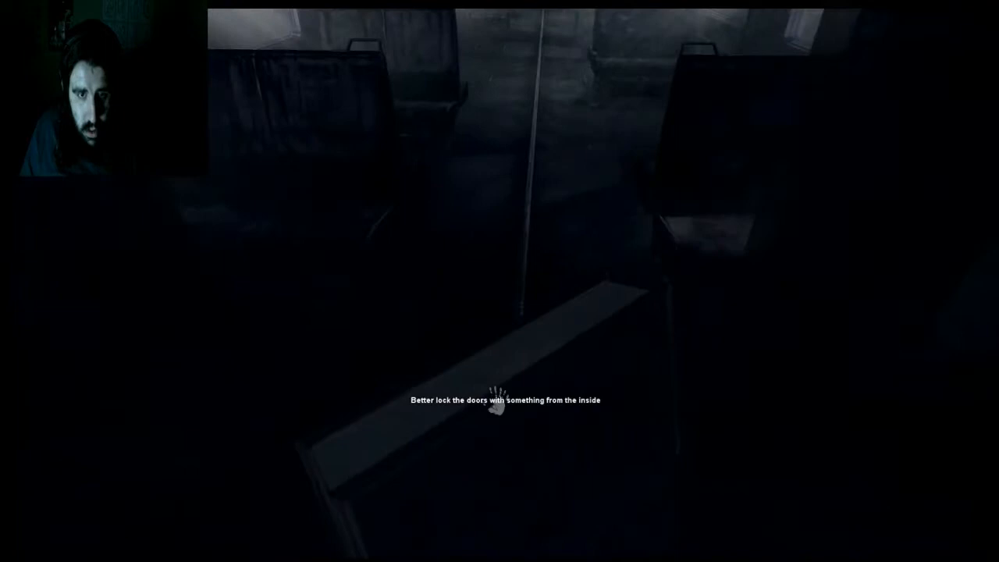
mouse_move(500, 398)
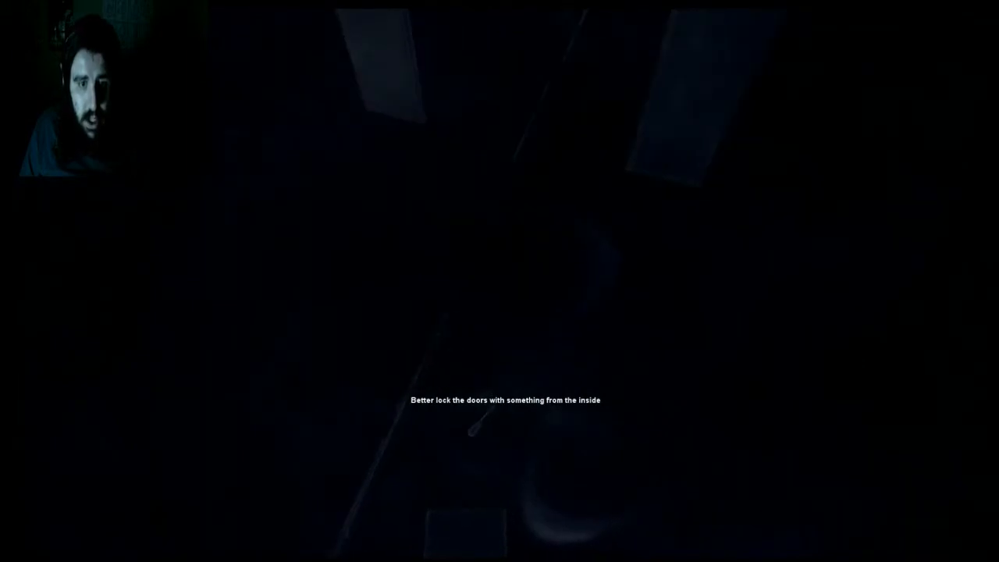
mouse_move(500, 281)
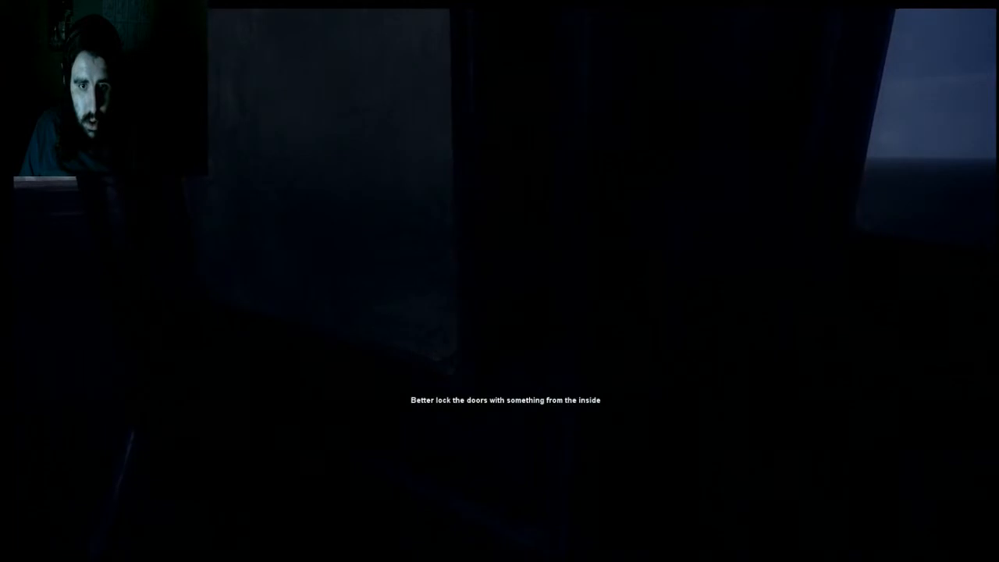
mouse_move(499, 281)
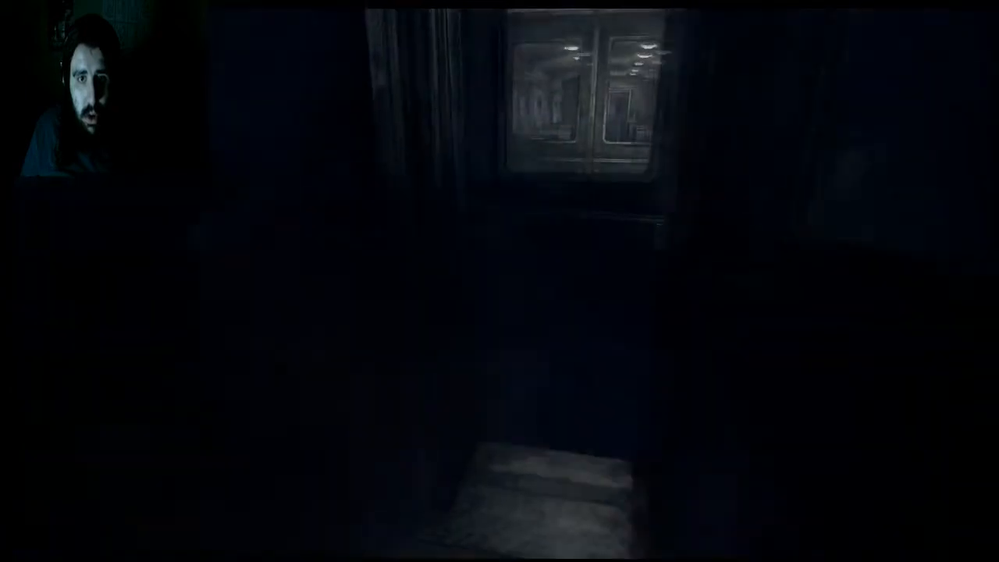
mouse_move(499, 281)
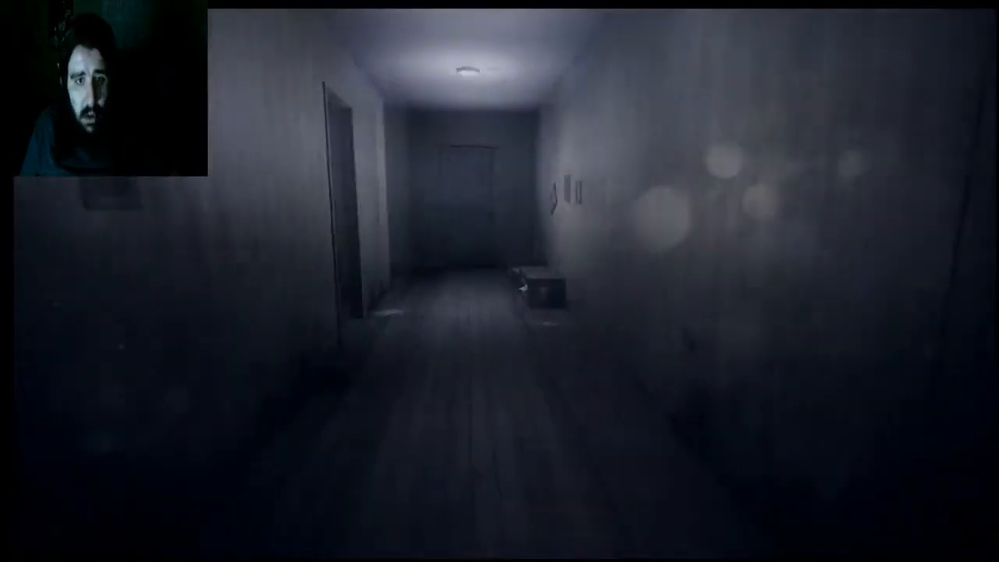
mouse_move(499, 282)
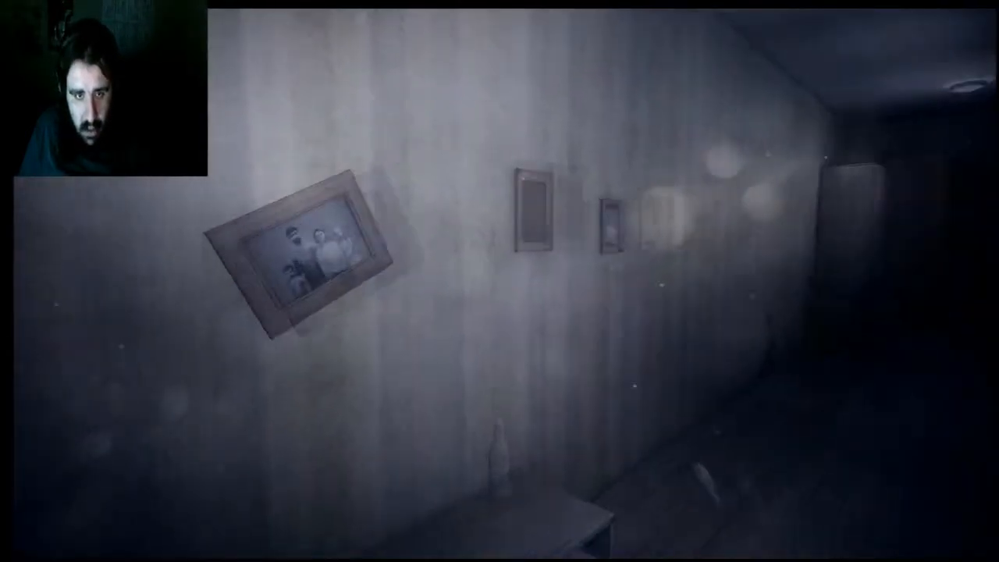
mouse_move(500, 281)
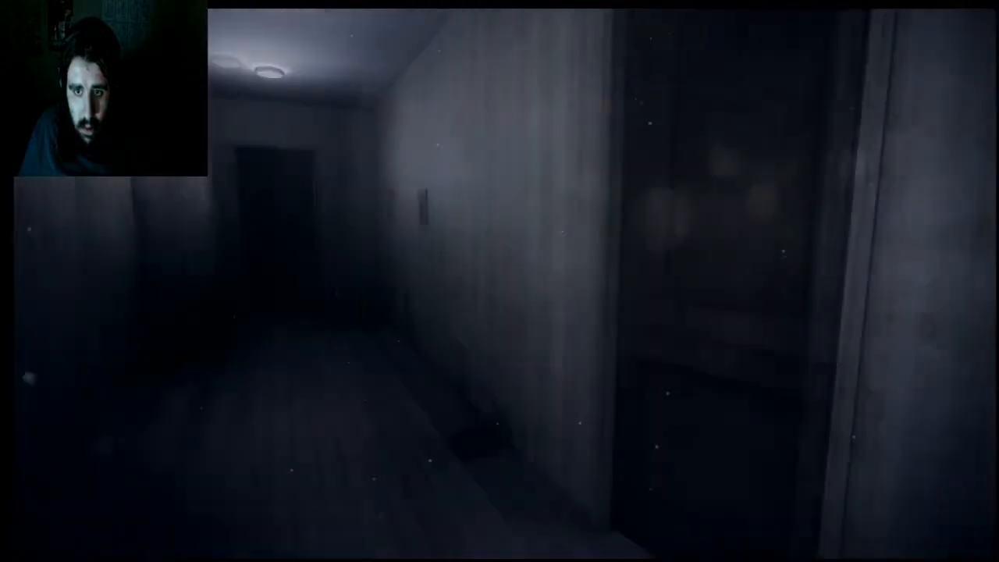
mouse_move(500, 282)
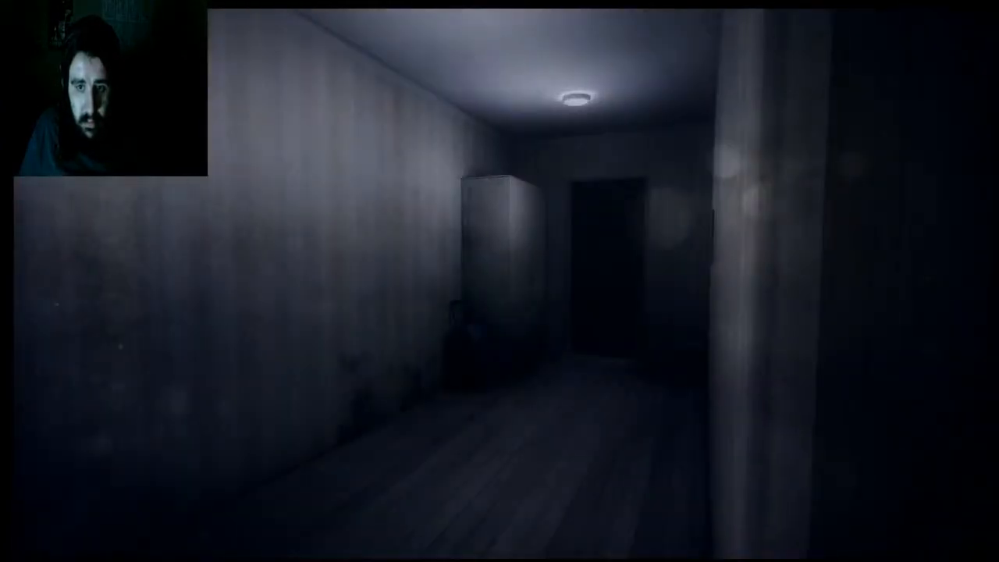
mouse_move(499, 281)
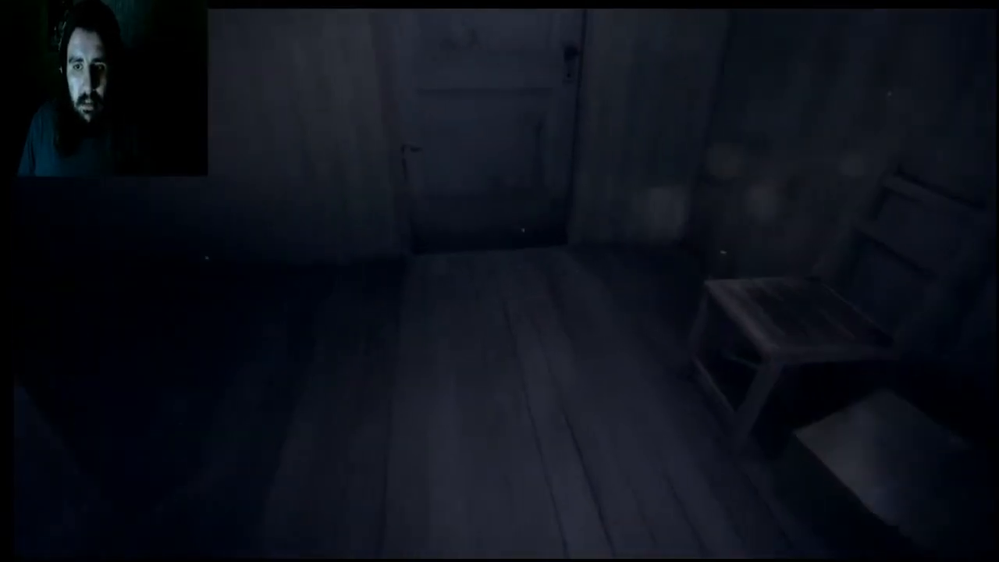
mouse_move(499, 282)
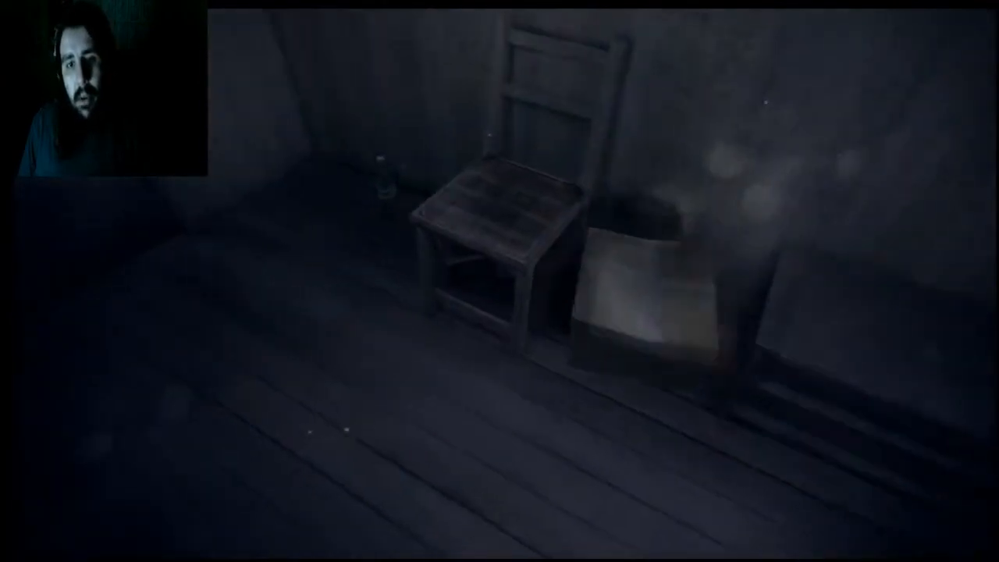
mouse_move(500, 281)
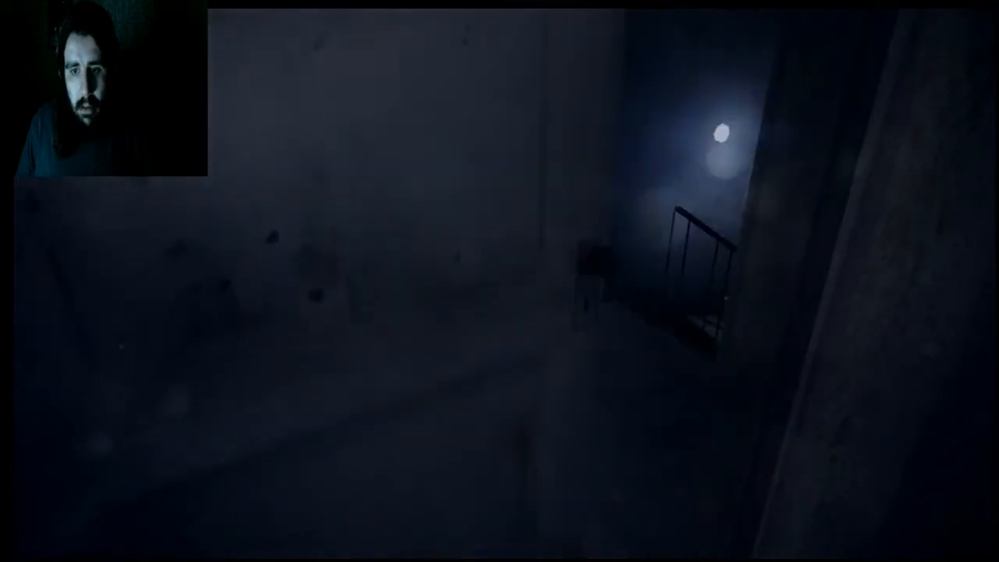
mouse_move(499, 281)
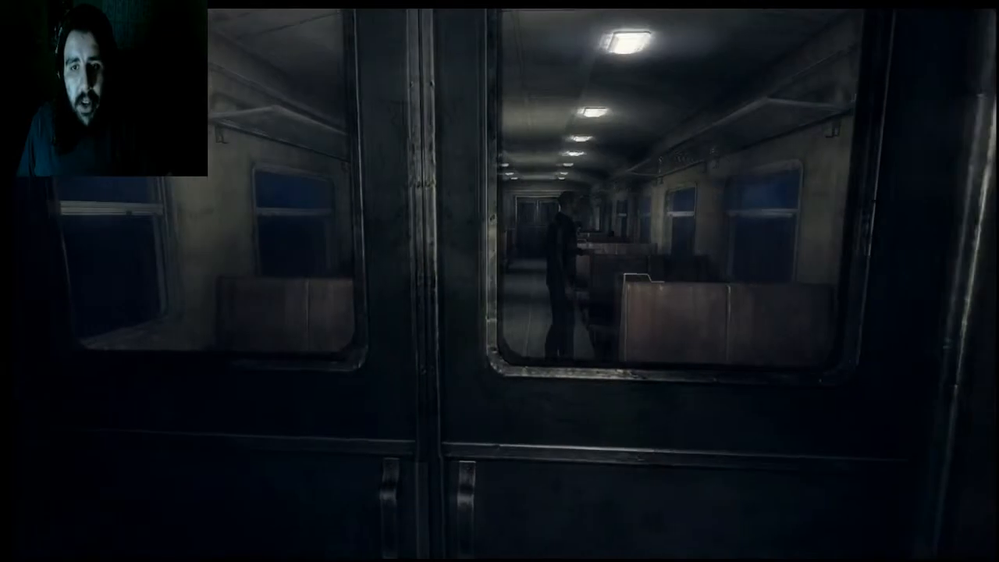
key("w")
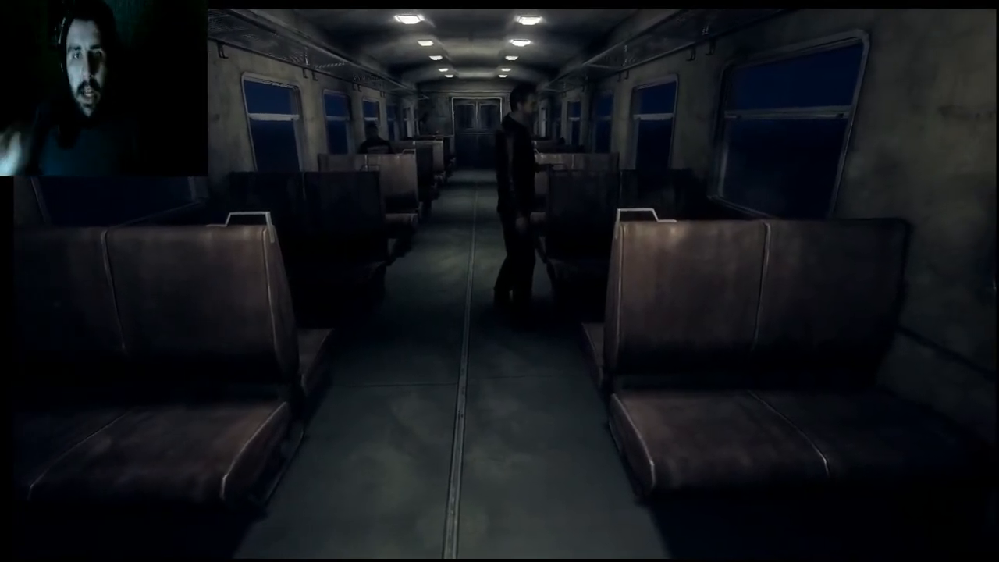
key("w")
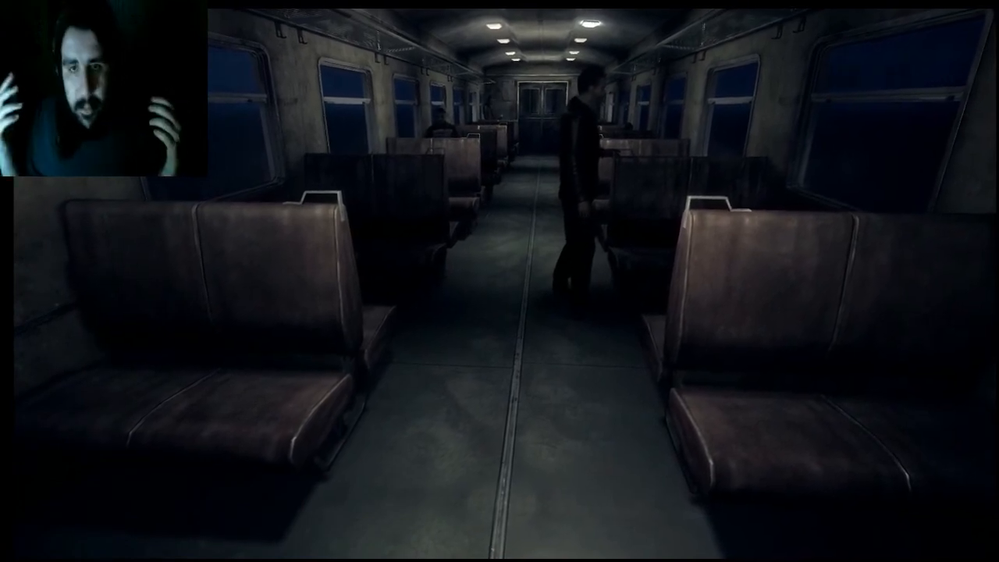
key("w")
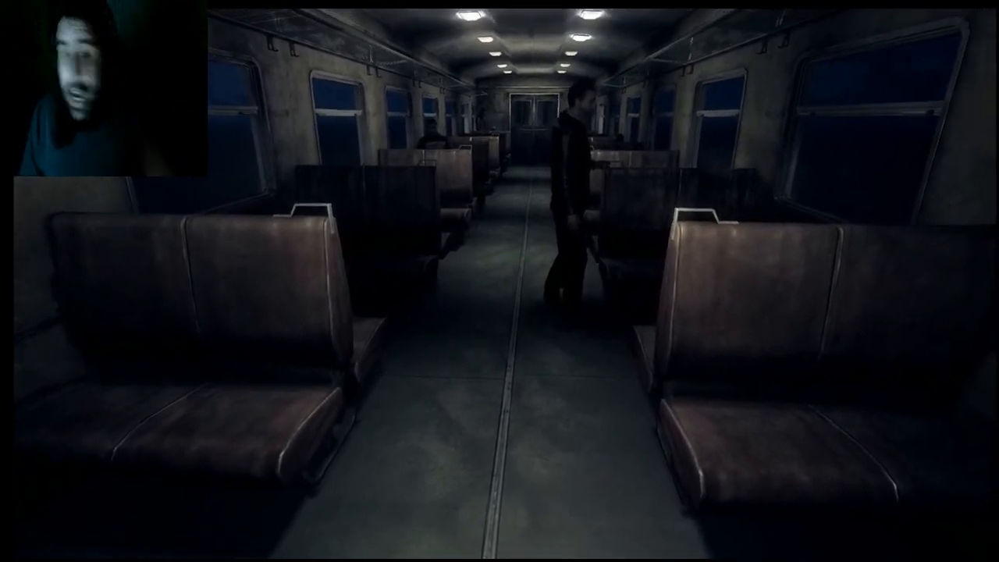